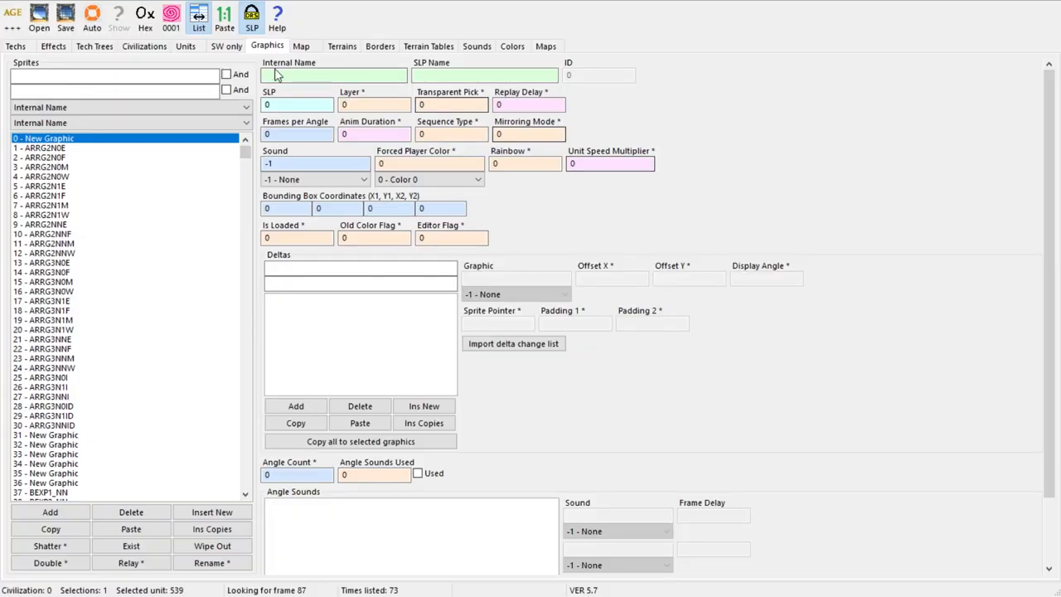
Search the unit list for 'galley' and bring up the Galley's unit data
left_click(179, 47)
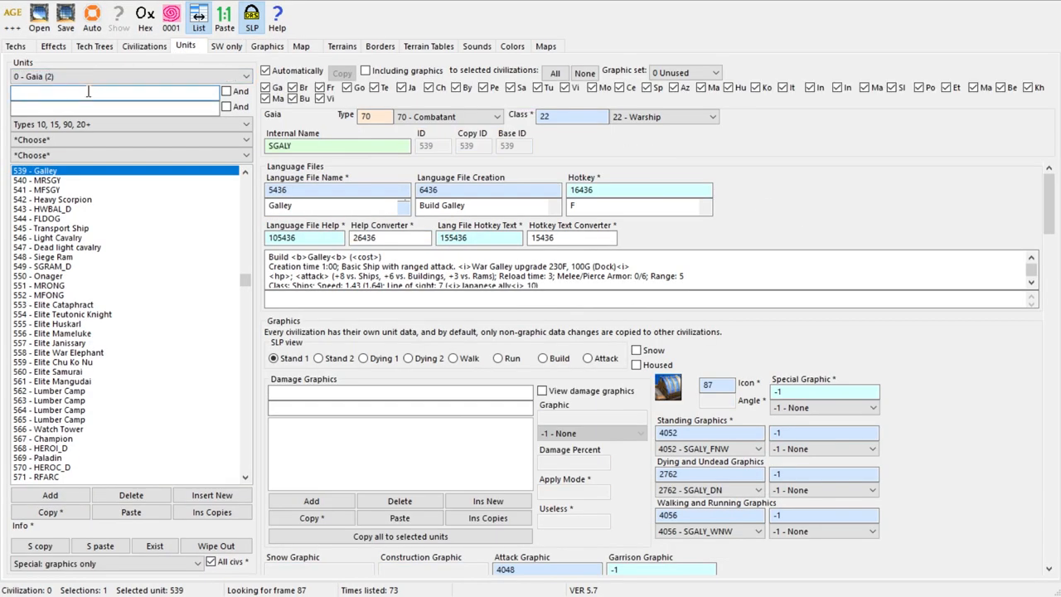
type("galley")
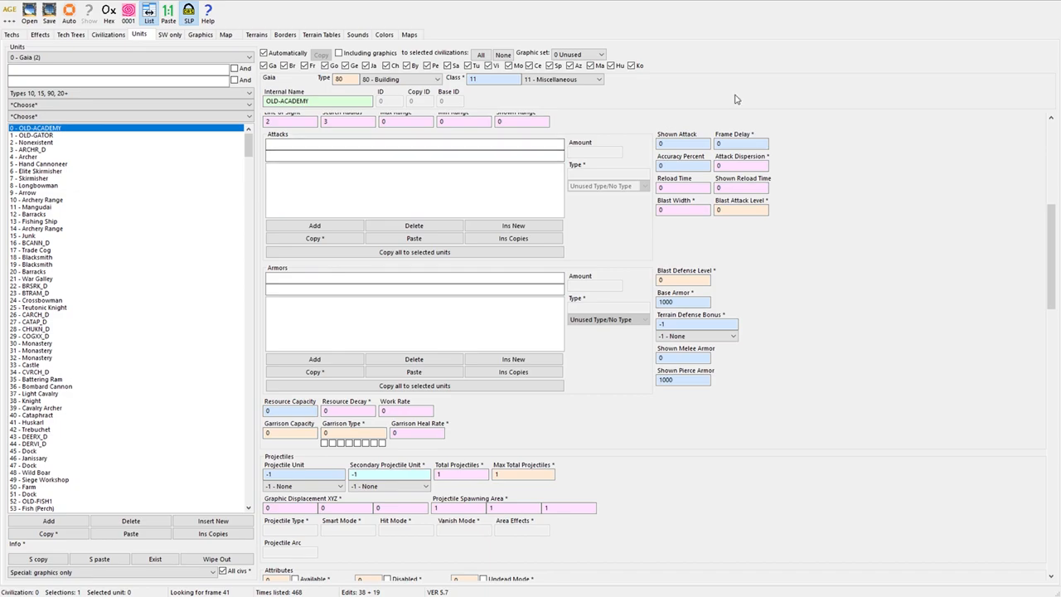
Find the Archer and set its attack to 10001 vs class 10, shown attack 0
type("ar")
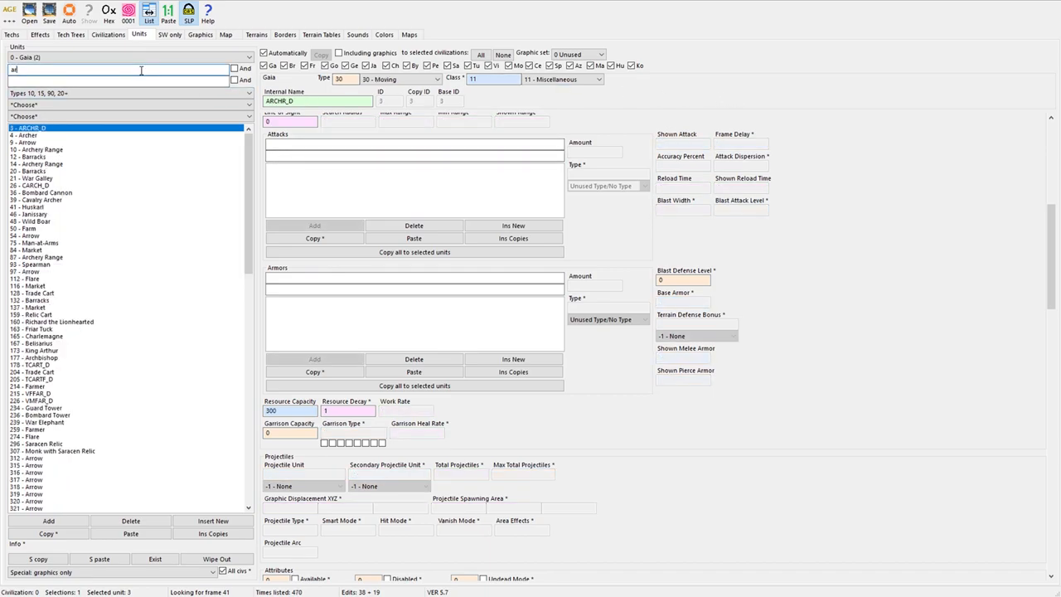
type("archer")
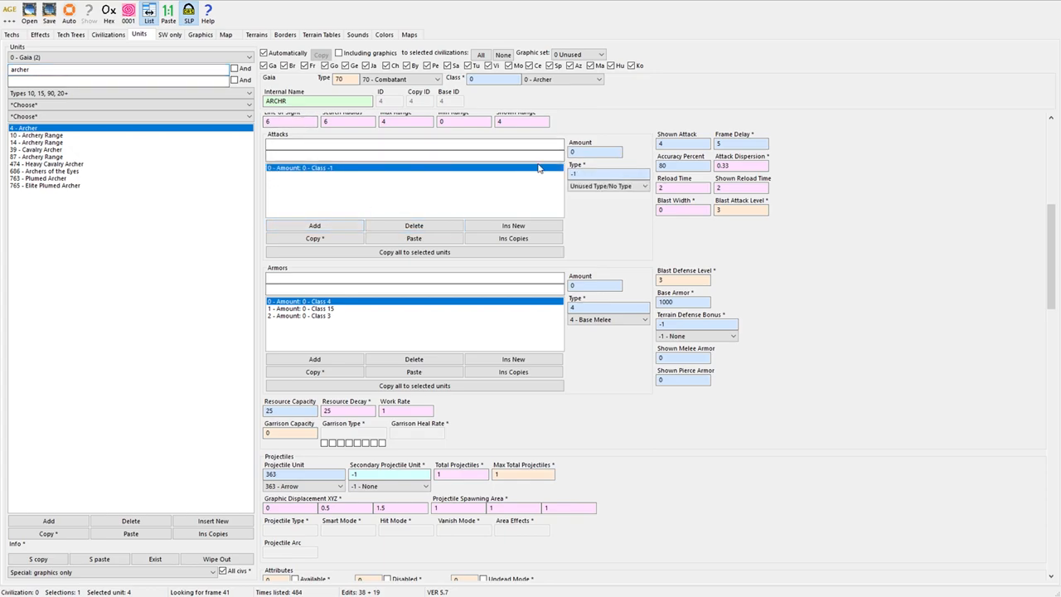
type("10001")
type("33")
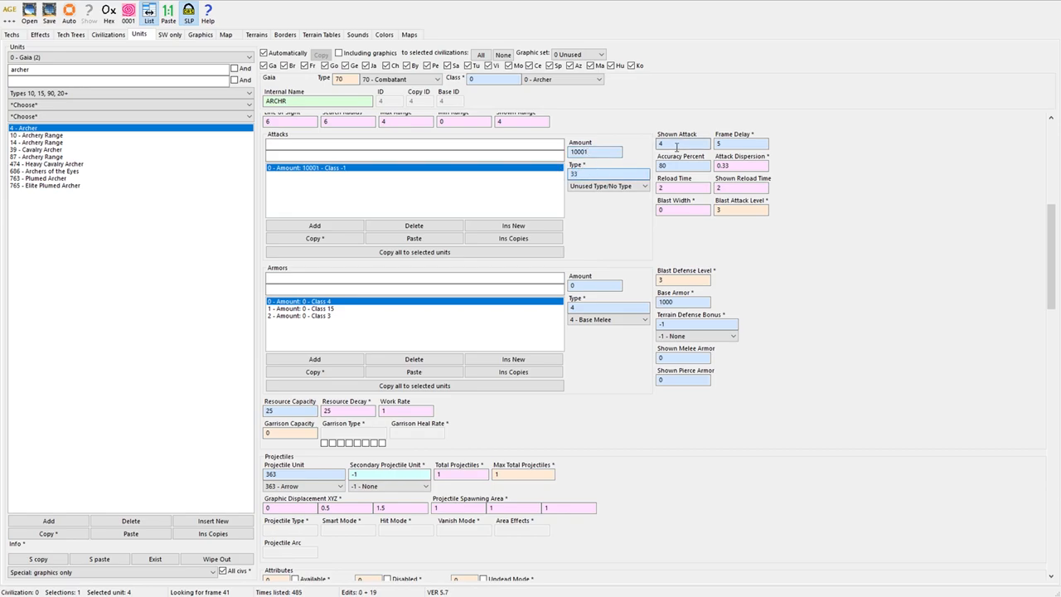
type("0")
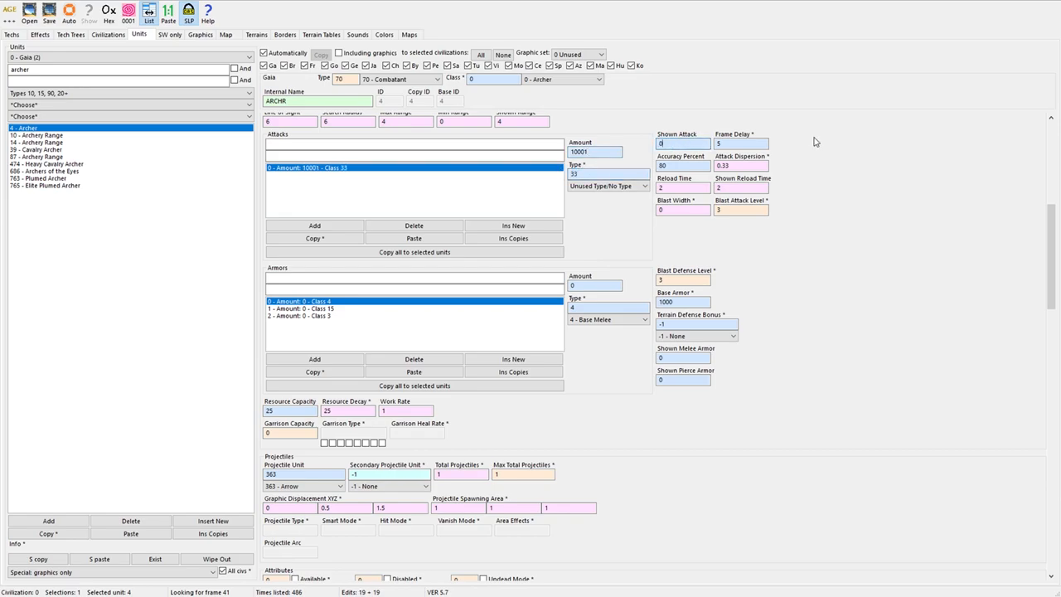